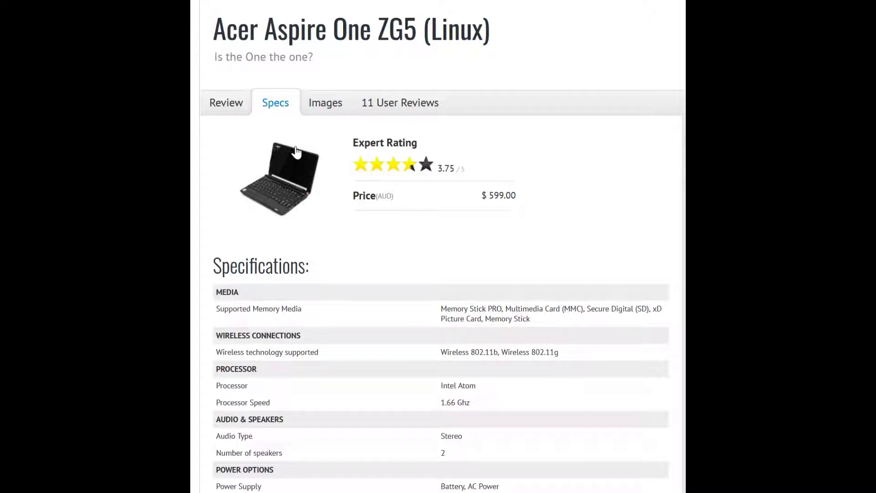
scroll(down, 3)
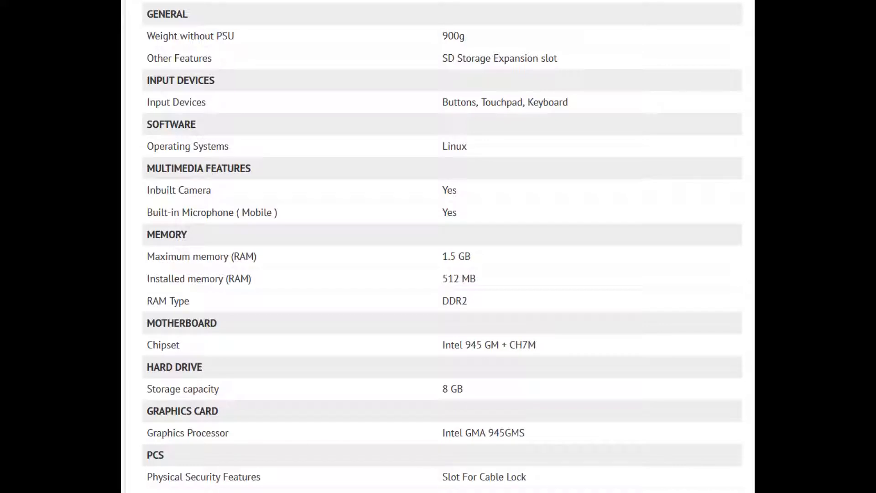
scroll(up, 3)
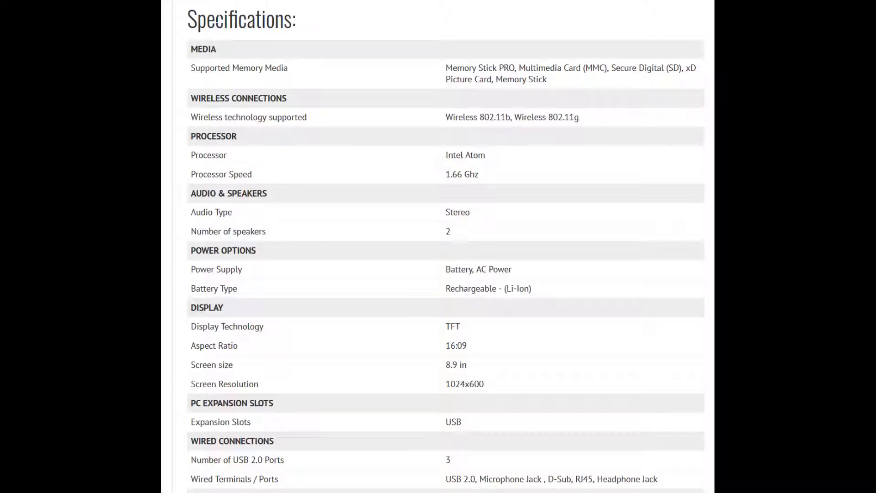
scroll(down, 3)
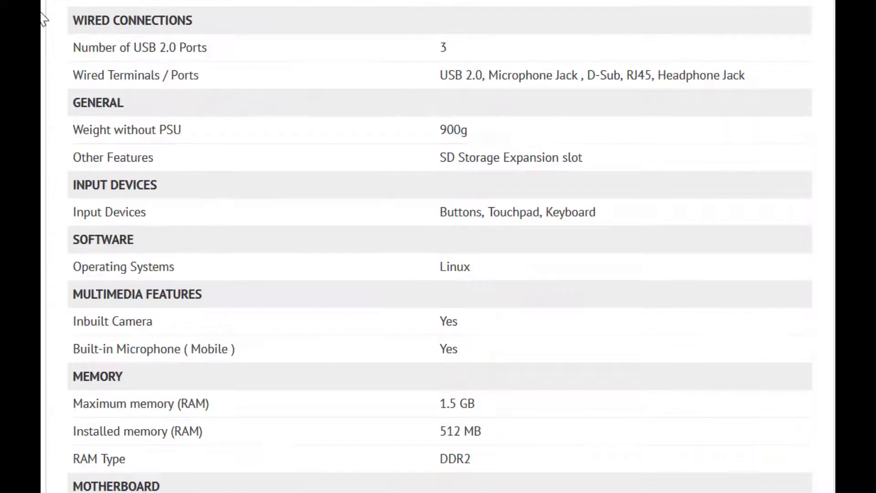